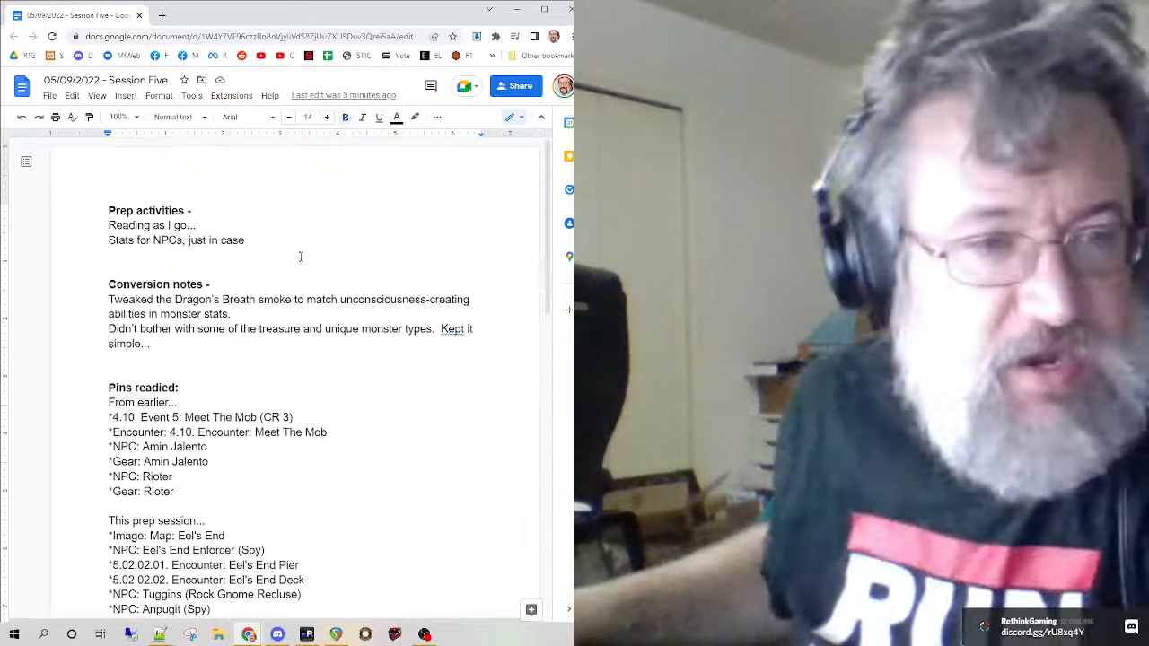
Step: Scroll from the Prep activities section down to the Pins readied list
scroll(down, 3)
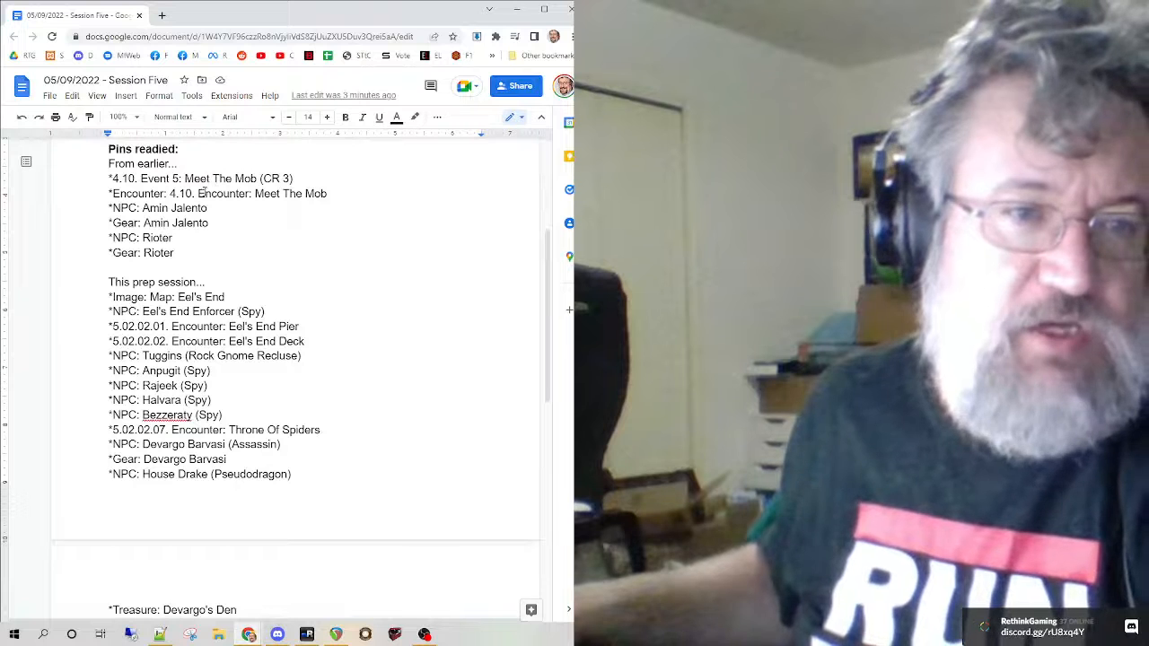
Step: Scroll past Chittersnap and Sodden Hold to the plans list starting at Event 5
drag(110, 208, 207, 223)
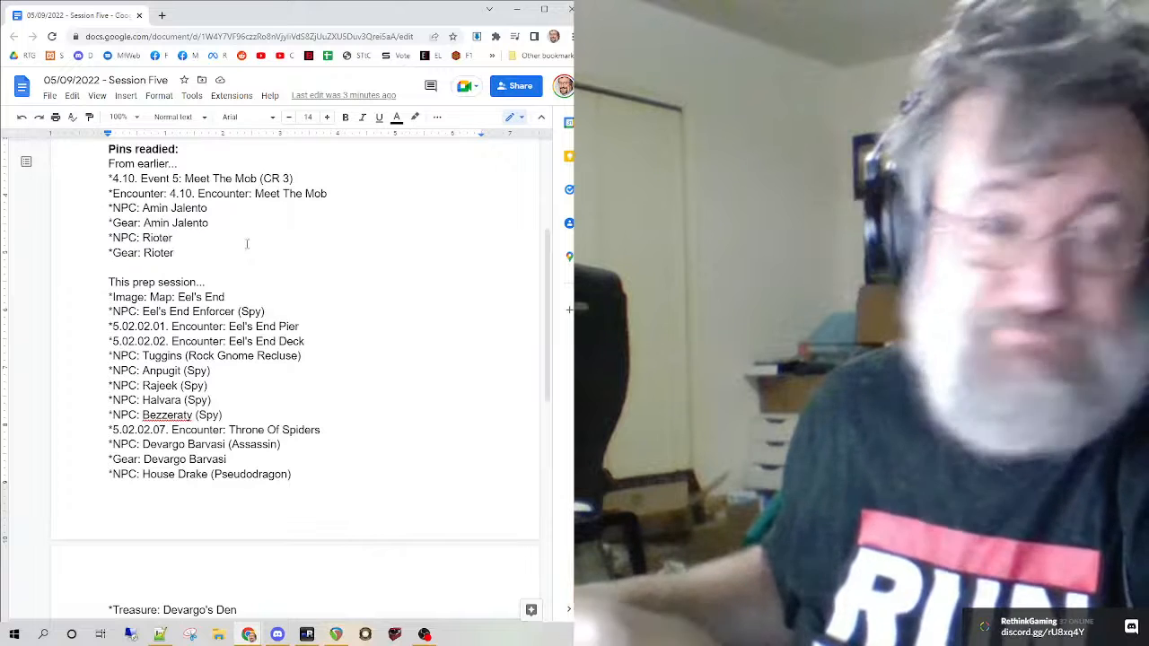
scroll(down, 3)
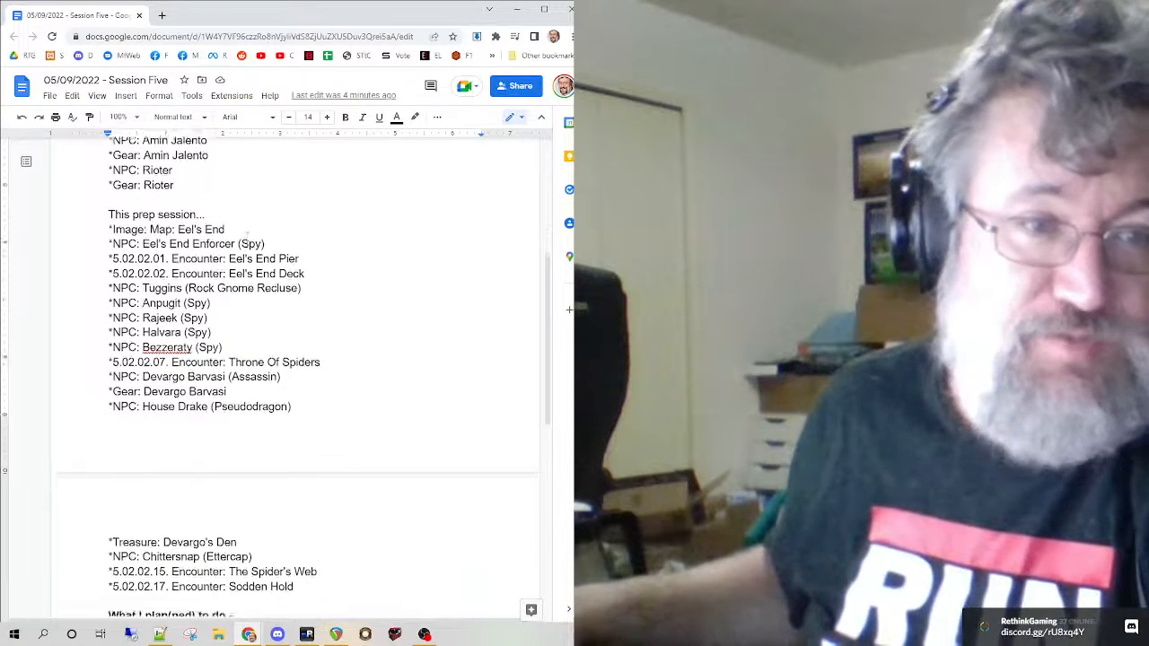
scroll(down, 3)
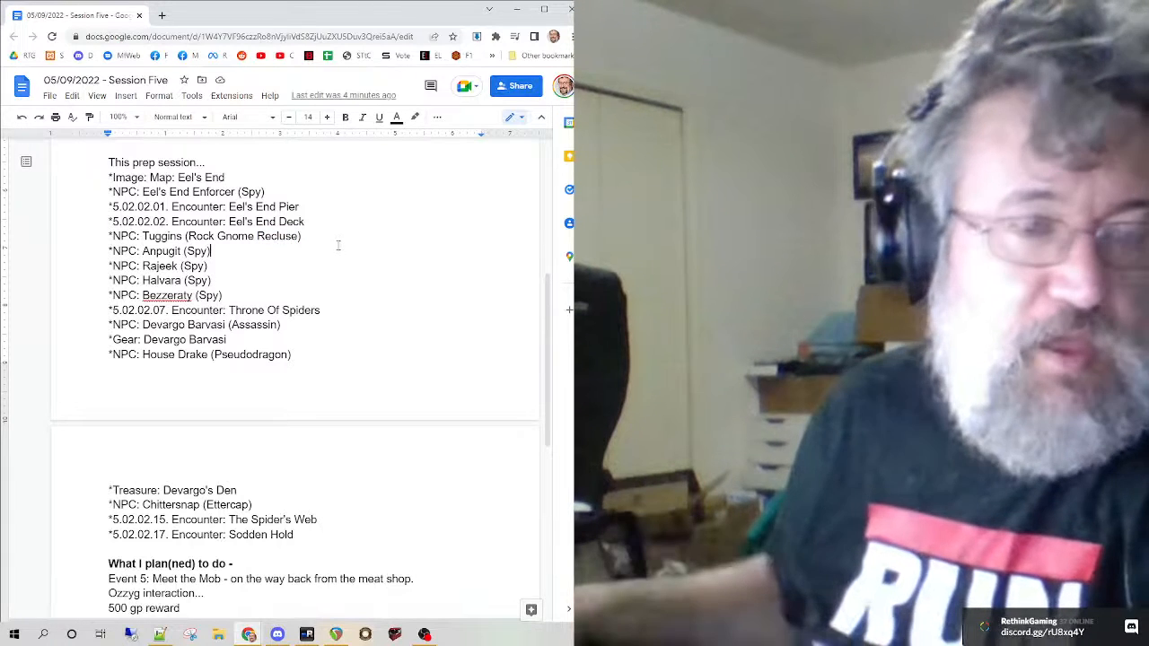
Step: Scroll past Event 10 and Eel's End to the What actually happened heading
scroll(down, 3)
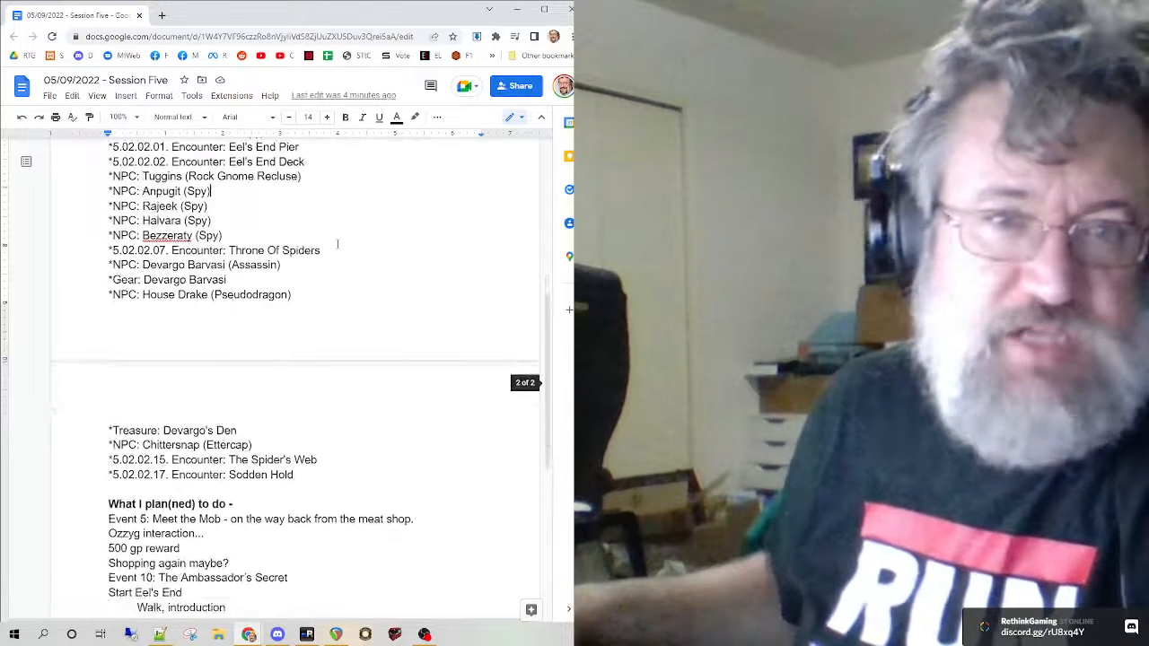
scroll(down, 3)
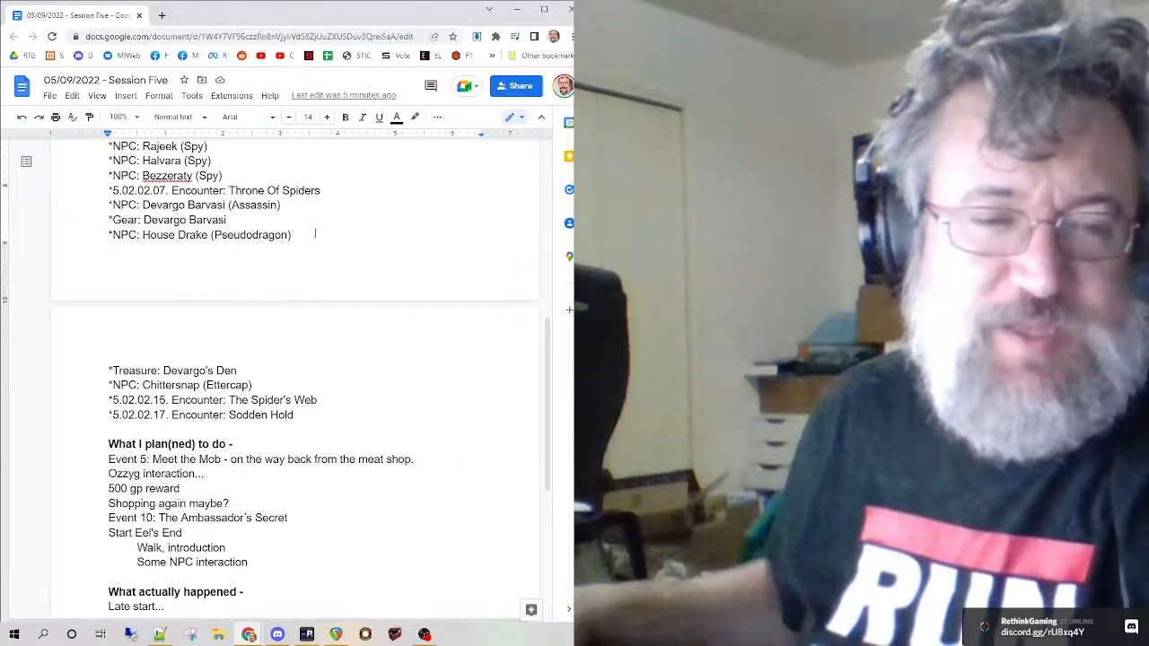
scroll(down, 3)
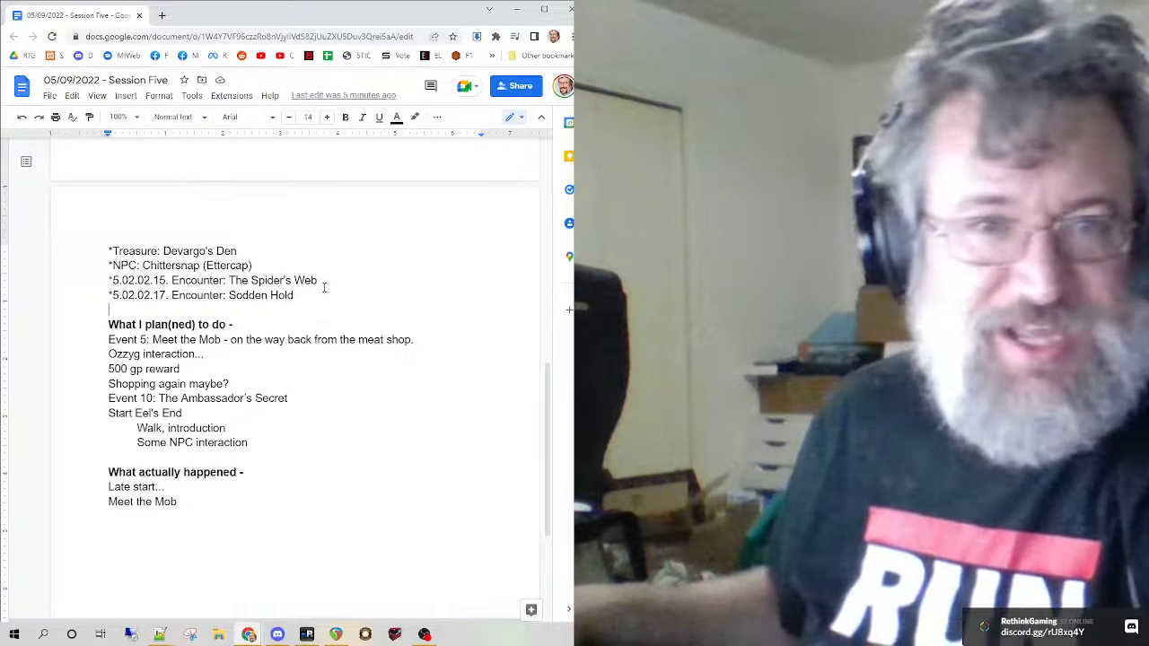
scroll(down, 3)
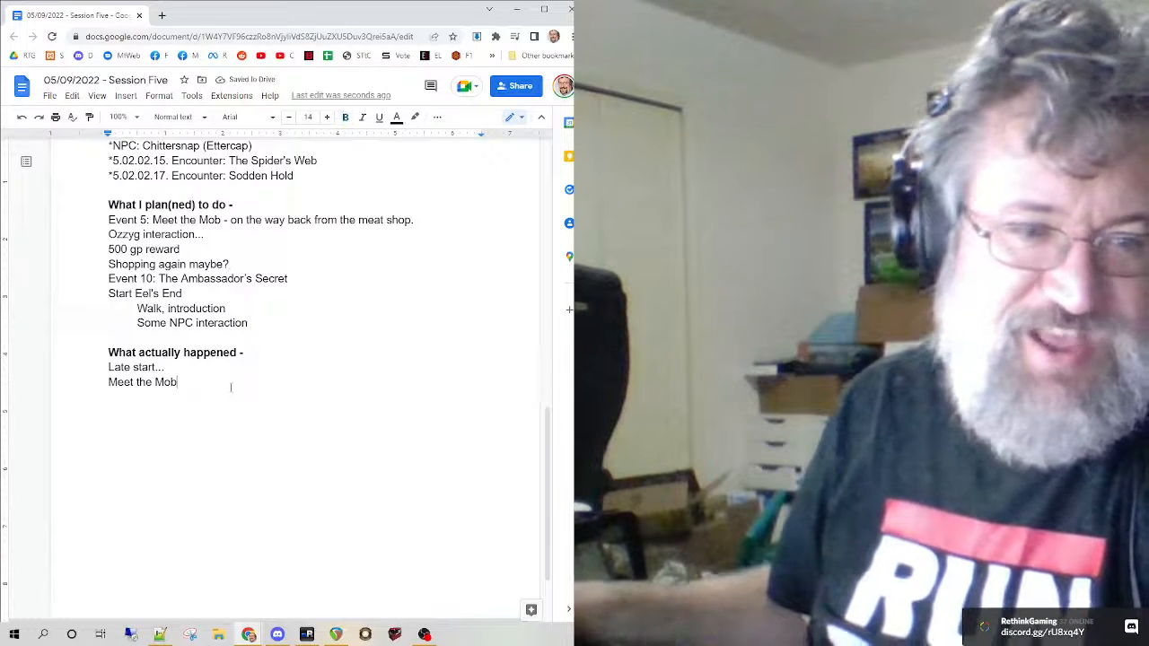
Step: Add 'Drinking/night out' and 'Talked through everything' below Meet the Mob
text(Drink)
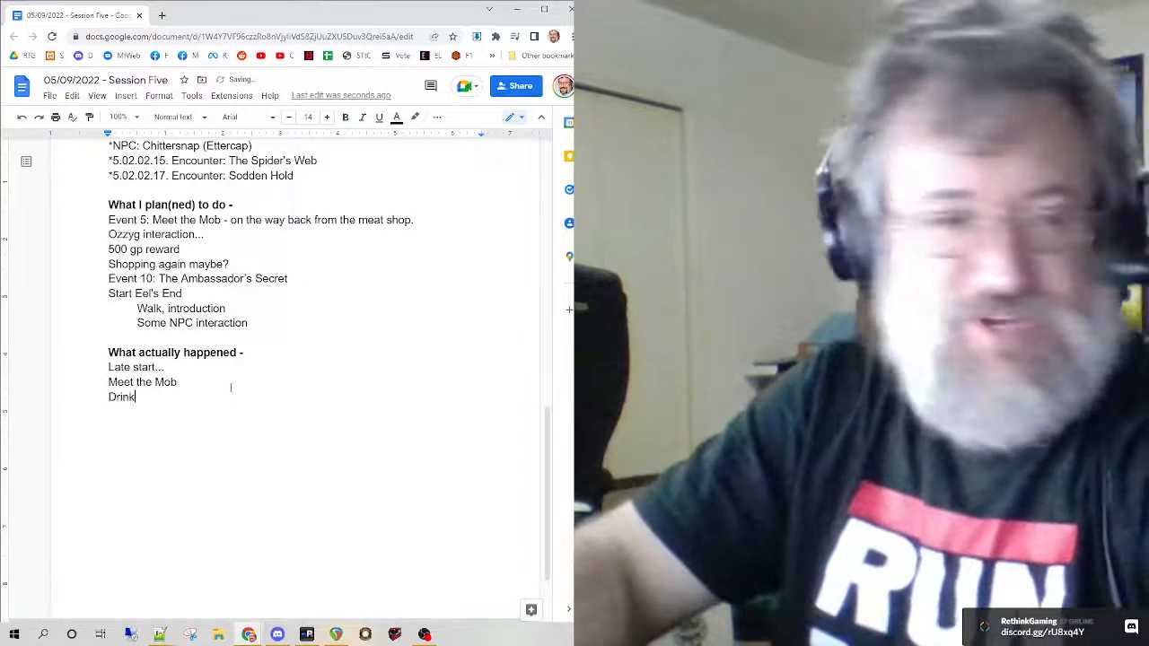
text(ing)
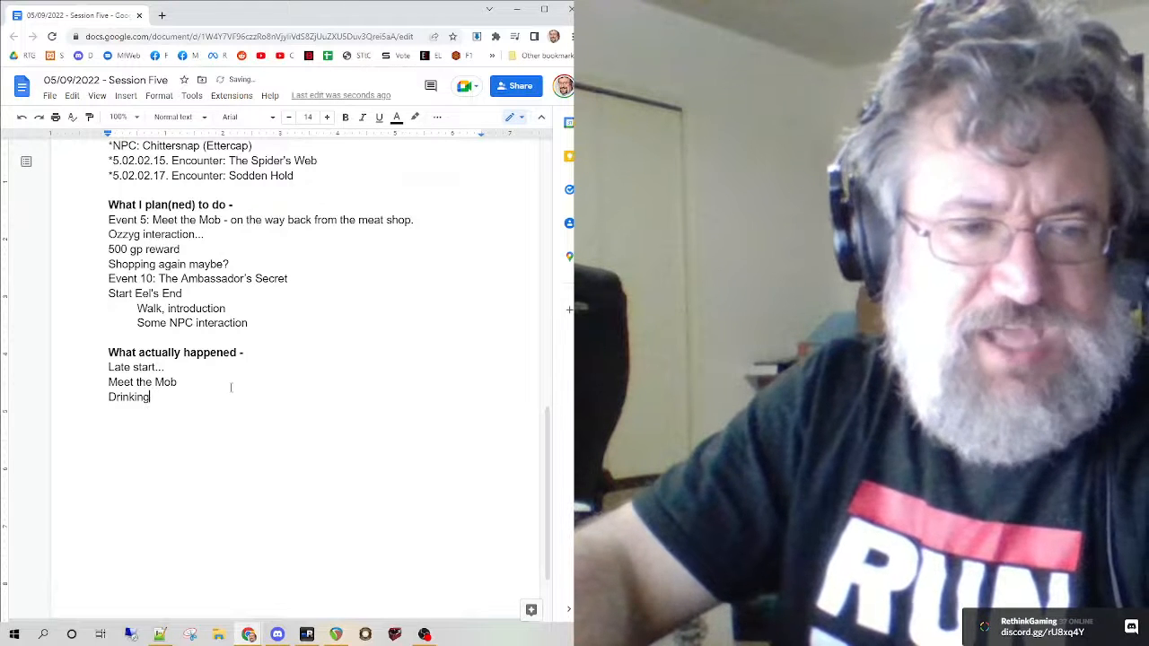
text(/night out)
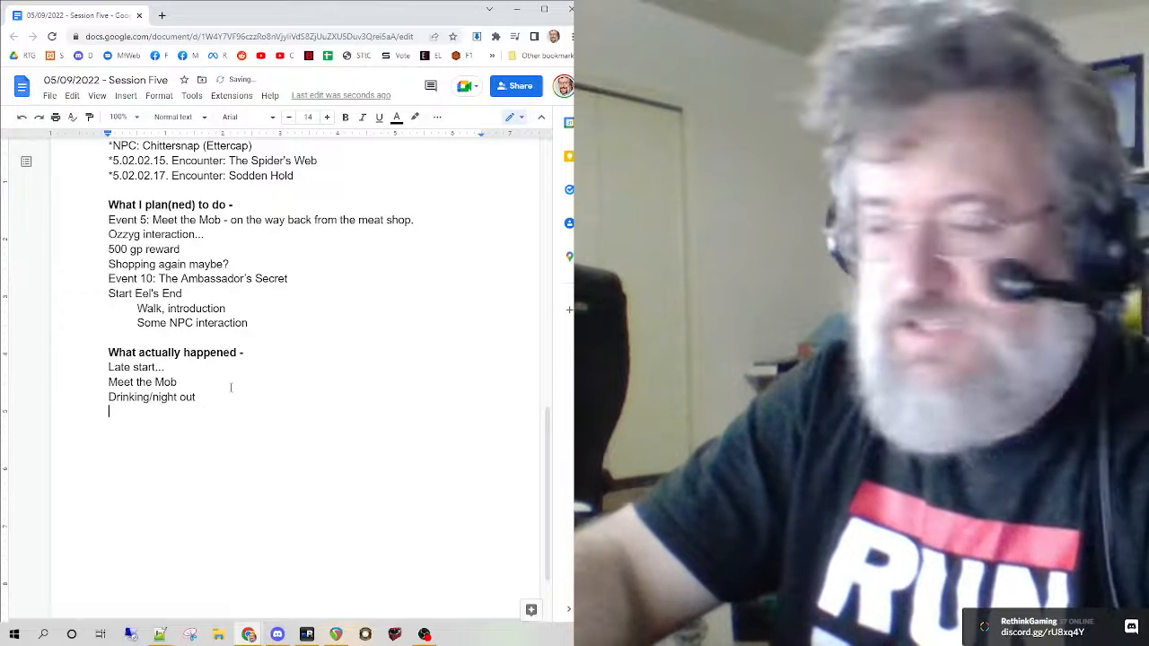
text(Talked through ever)
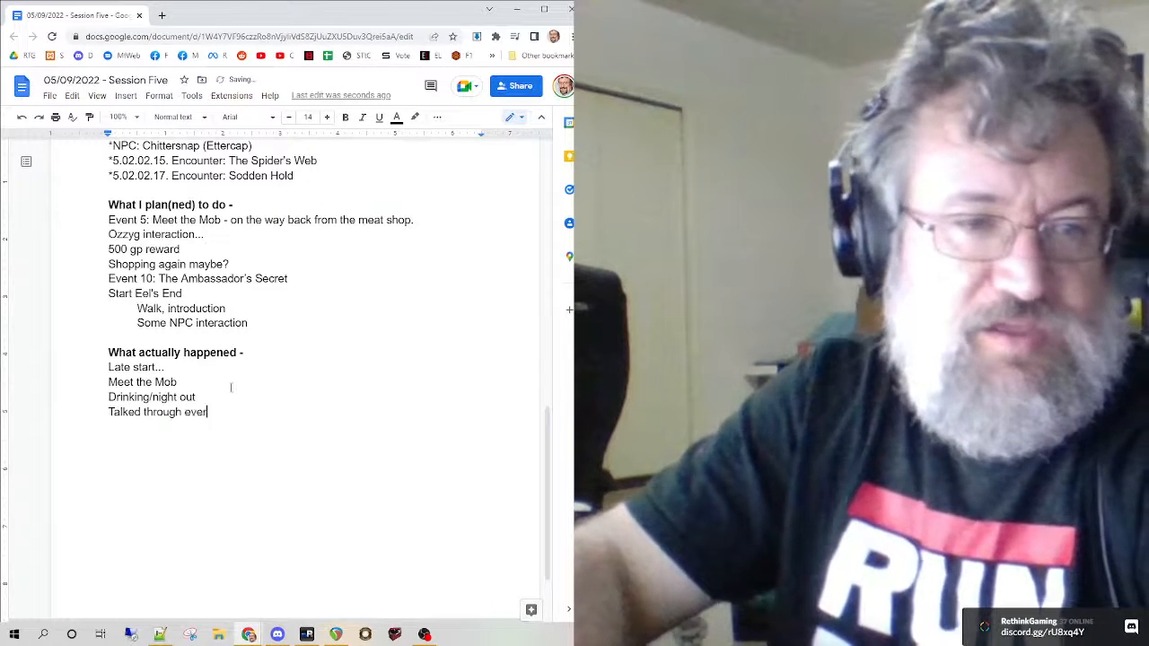
text(ything)
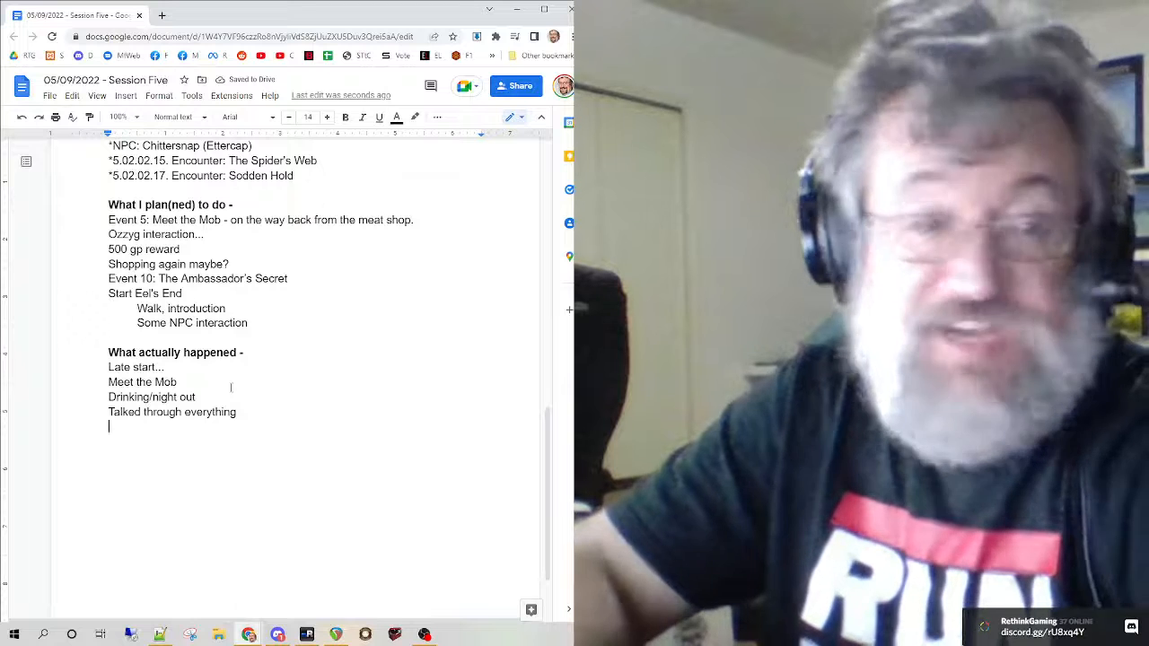
Step: Add 'Finished Eel's End' and begin a 'Leveled' entry
text(Finshi)
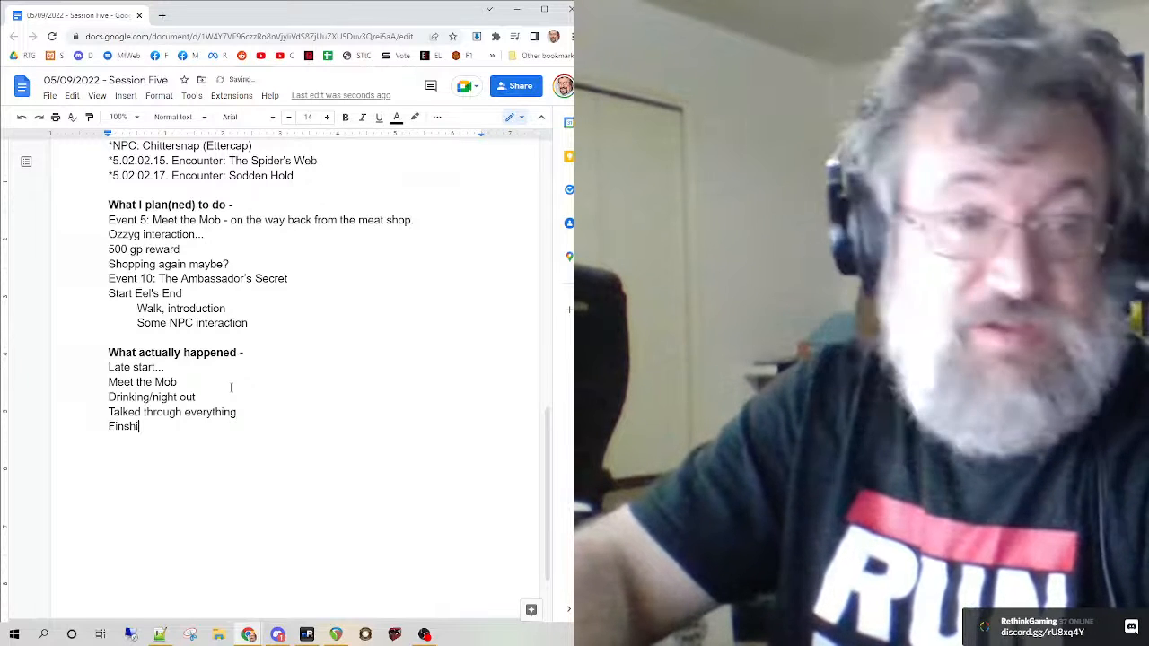
text(Finished E)
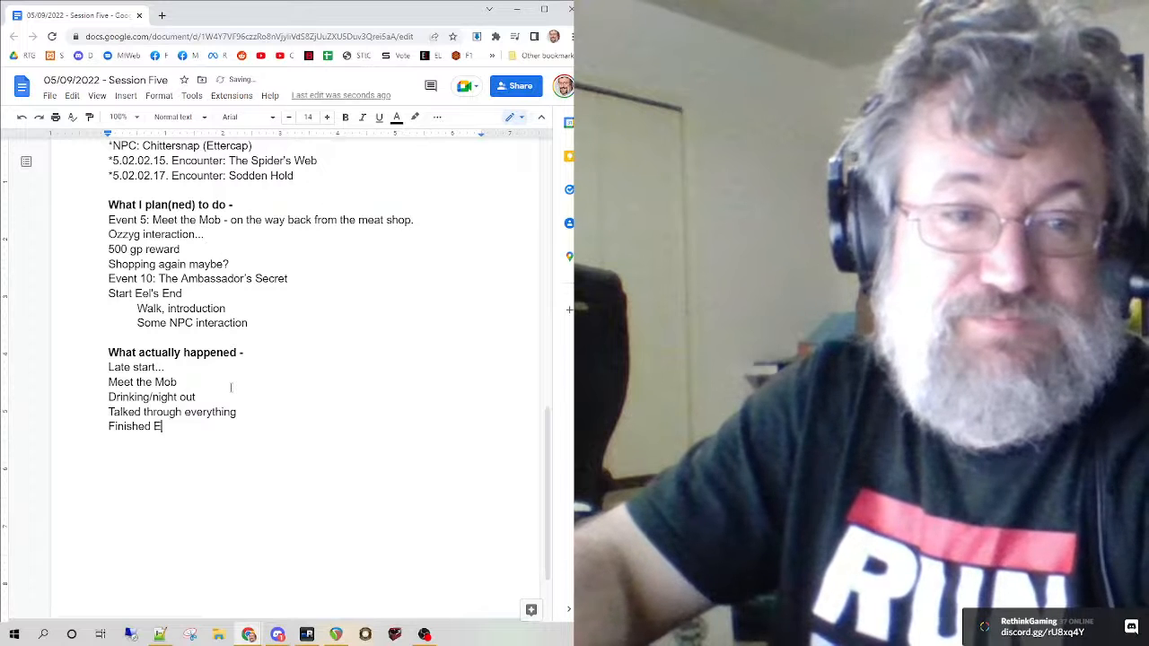
text(el's)
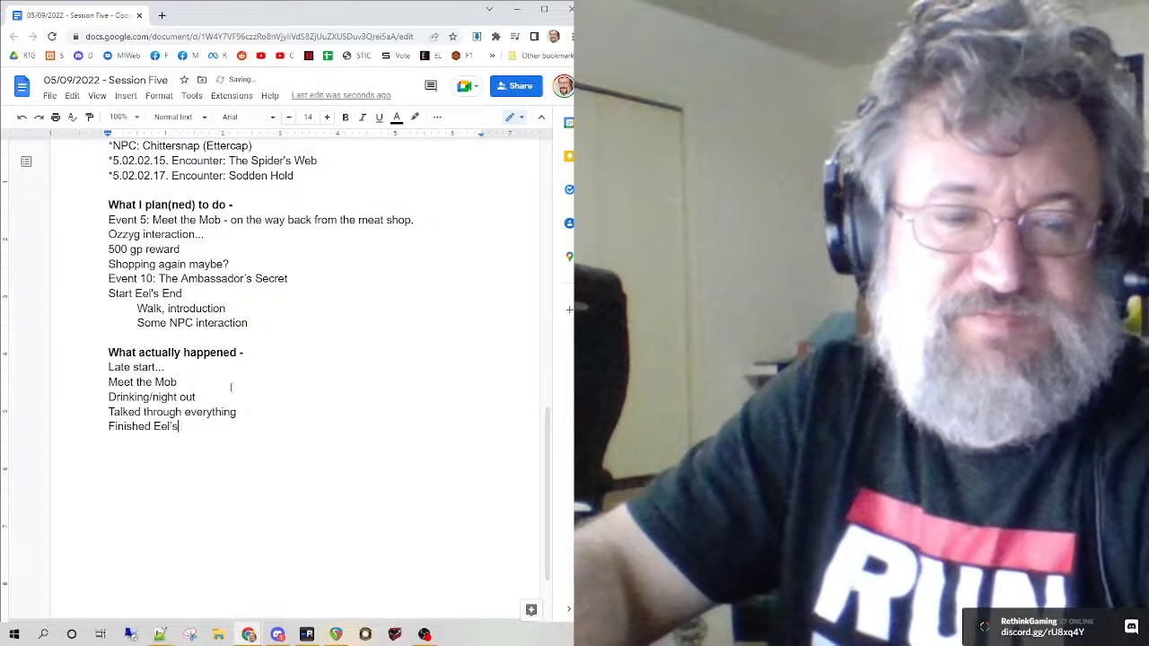
text(Leveled)
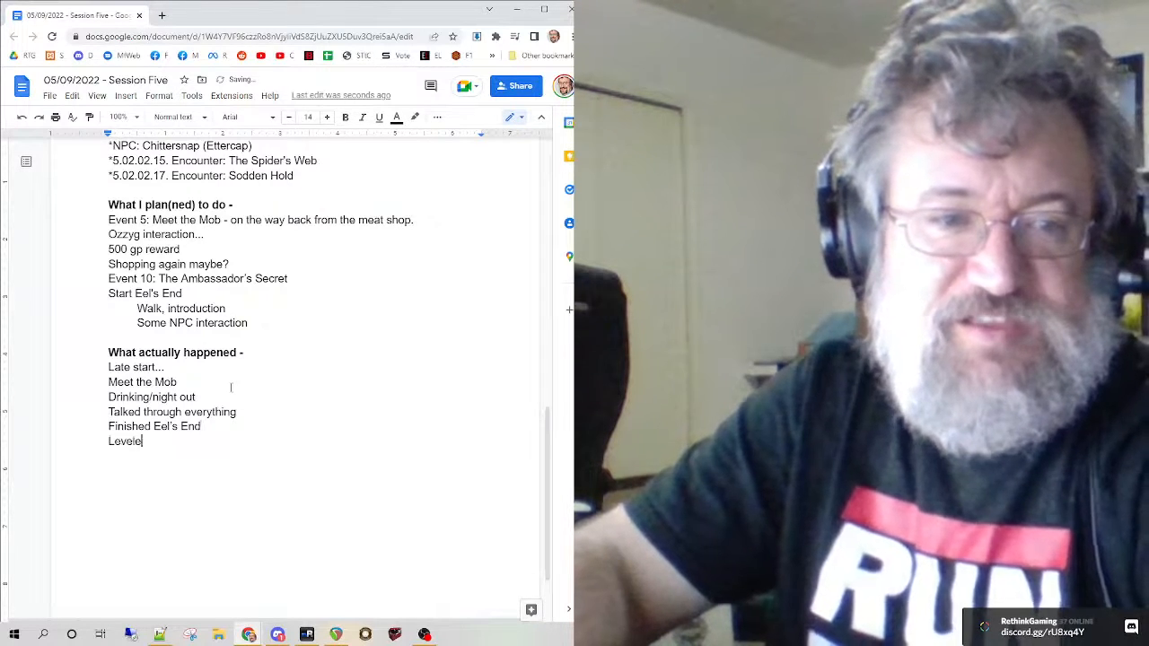